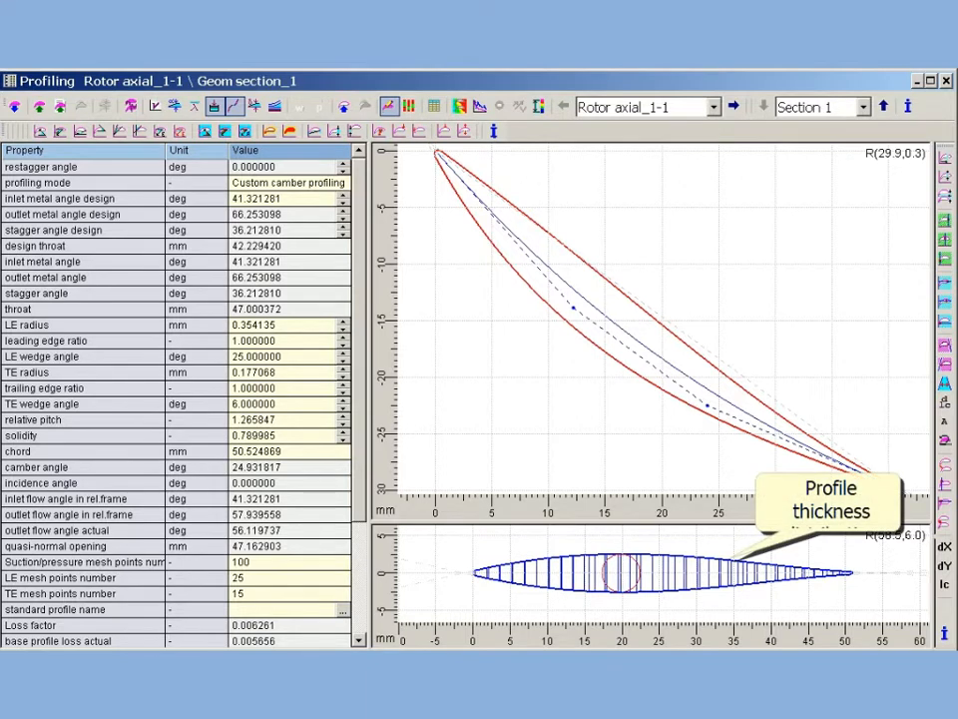
mouse_move(623, 569)
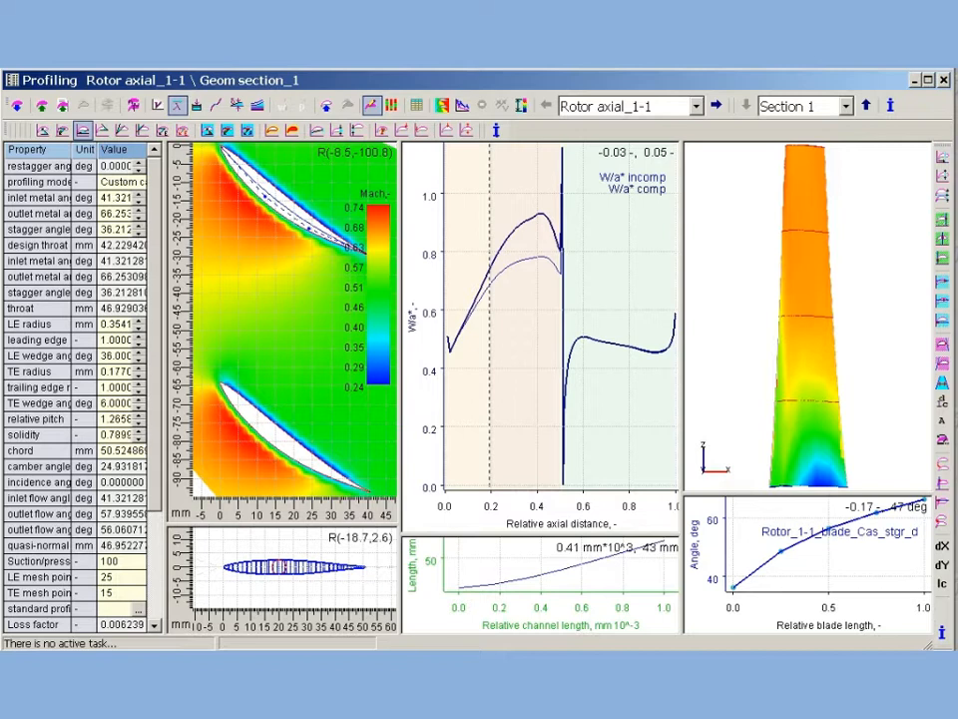
mouse_move(521, 104)
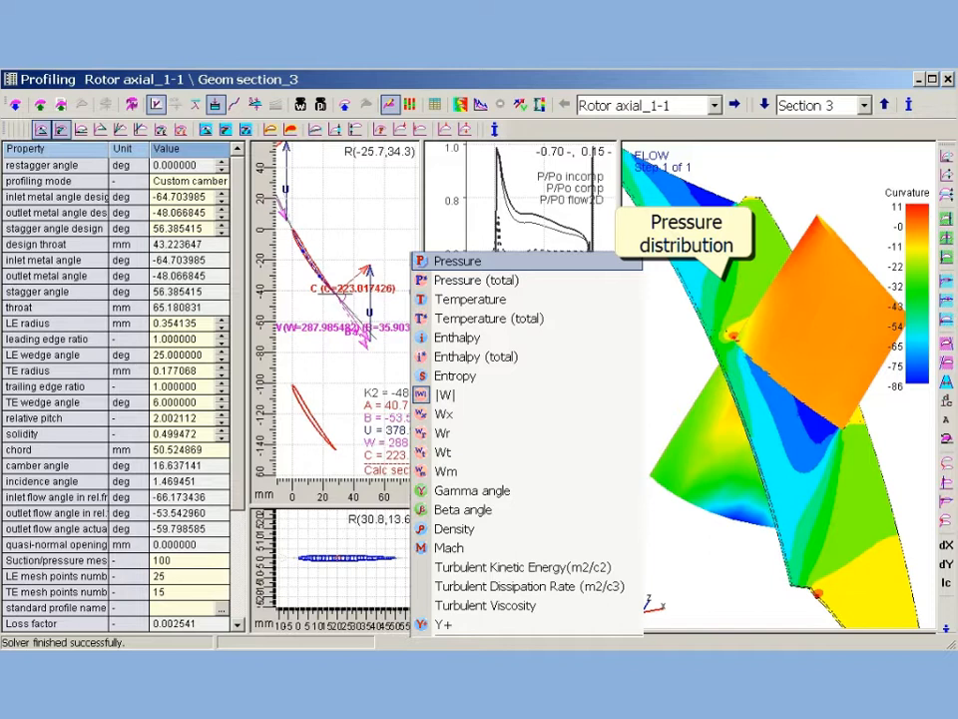
Step: Recolor the 3D flow field by Pressure, then Density, then Entropy
left_click(457, 261)
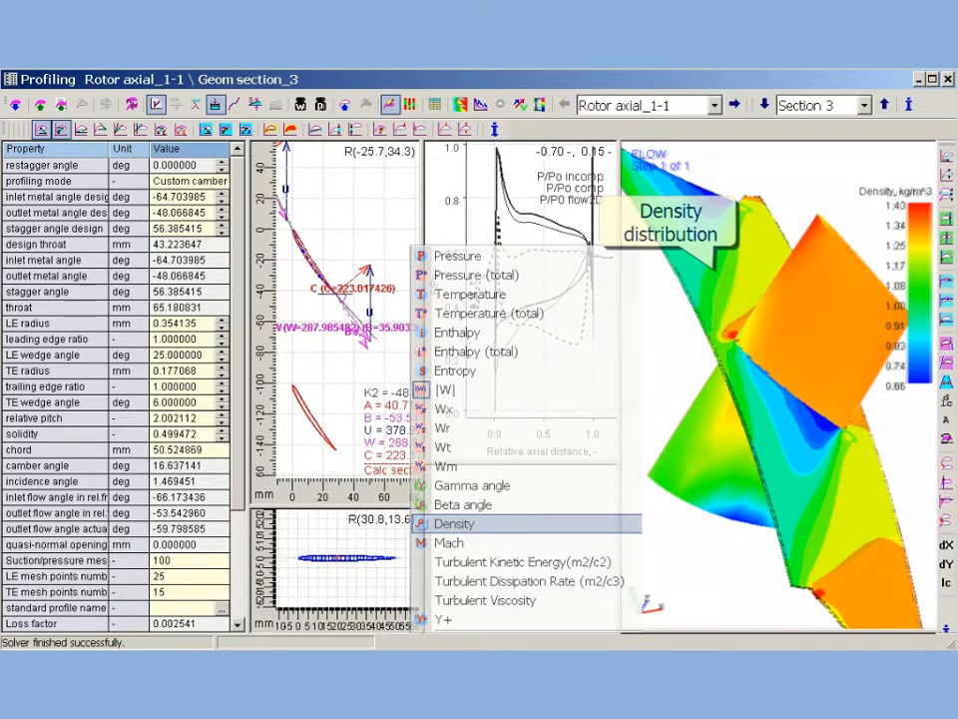
left_click(456, 370)
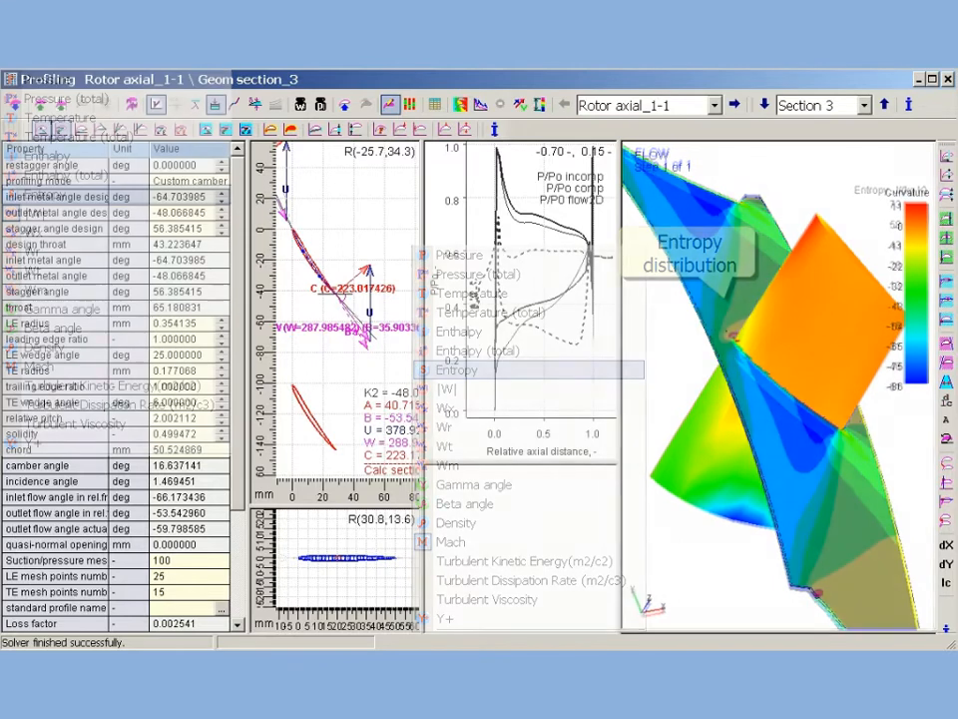
left_click(451, 543)
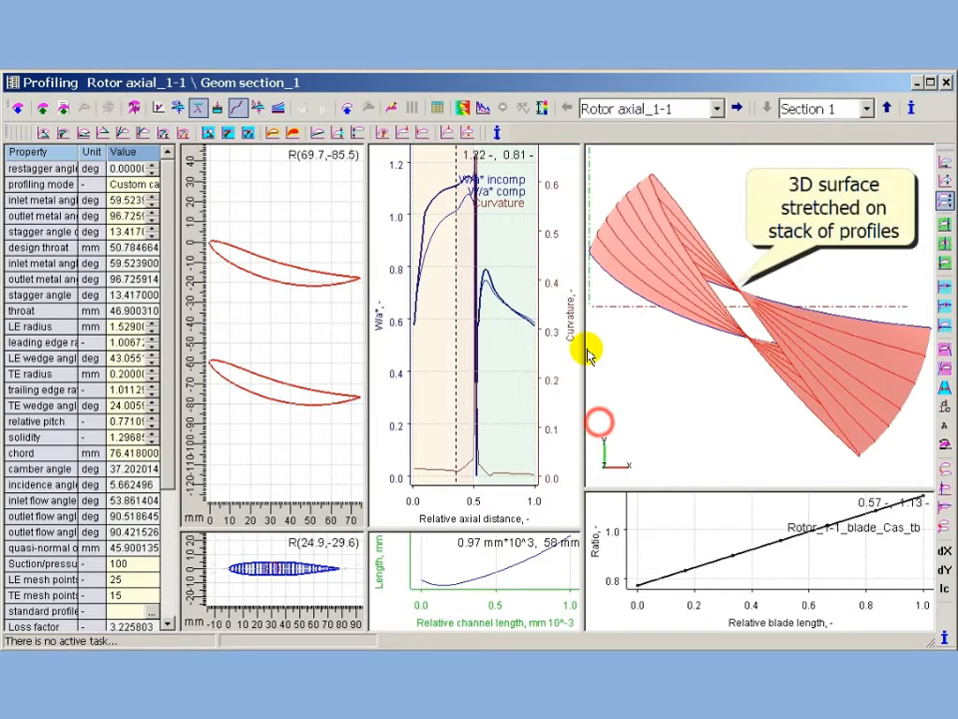
mouse_move(599, 428)
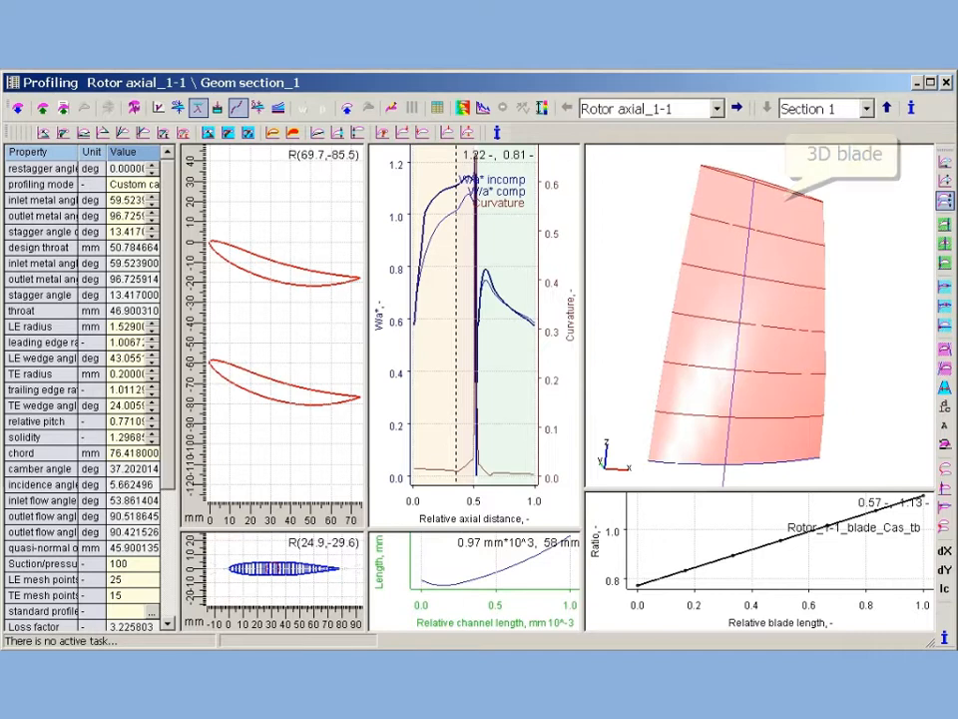
Step: Display the blade as a shaded 3D solid model
left_click(943, 201)
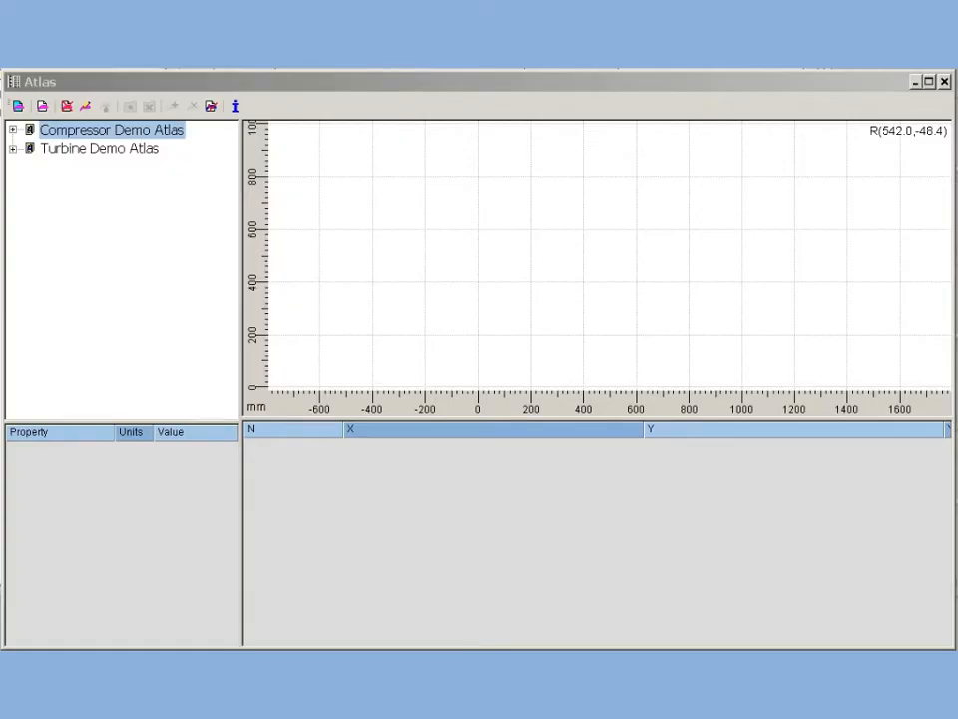
mouse_move(100, 130)
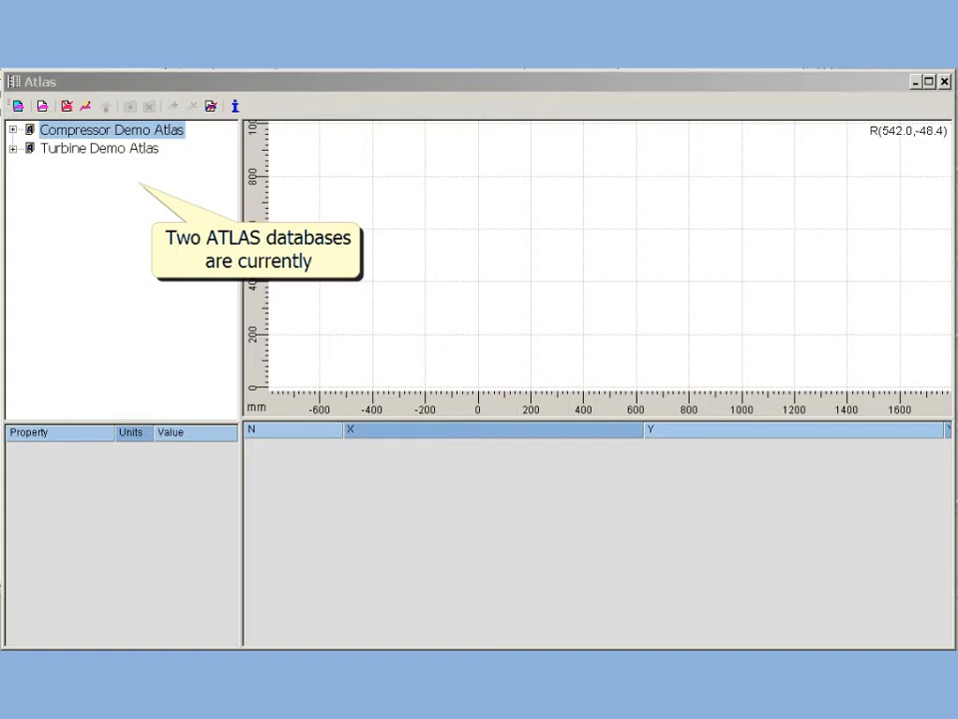
Step: Expand Compressor Demo Atlas > Rotor and select the NASA65 profile type folder
left_click(13, 130)
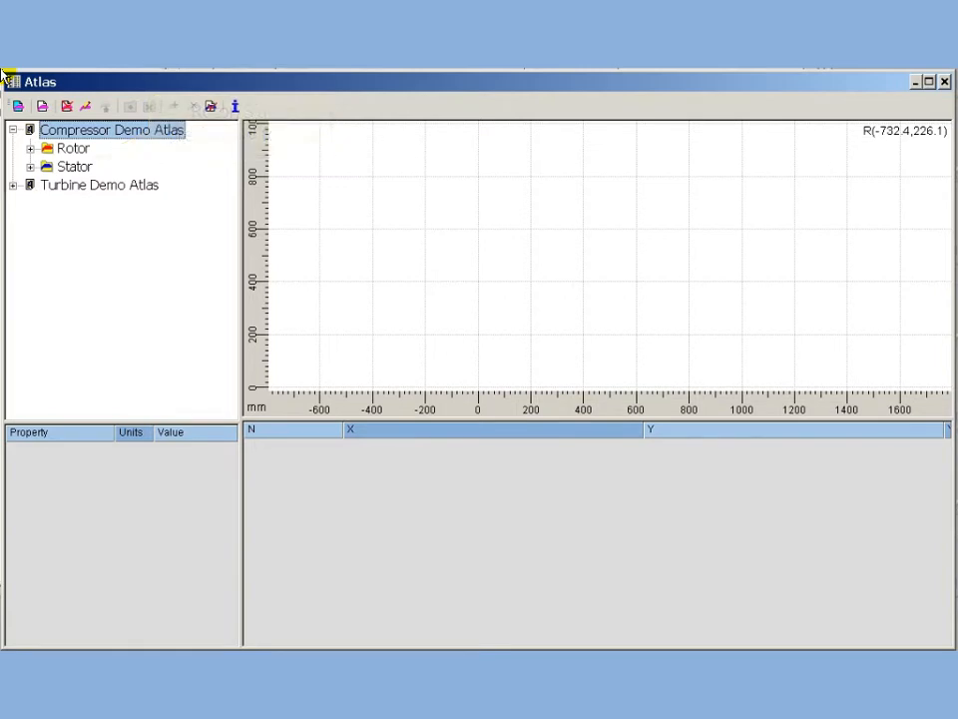
left_click(31, 148)
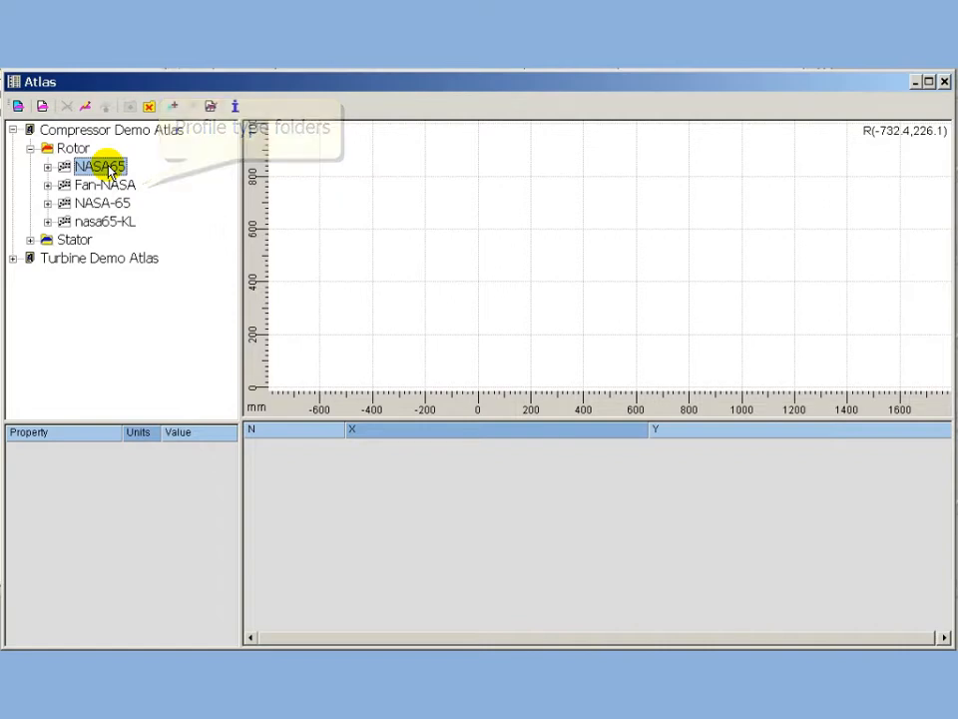
left_click(48, 166)
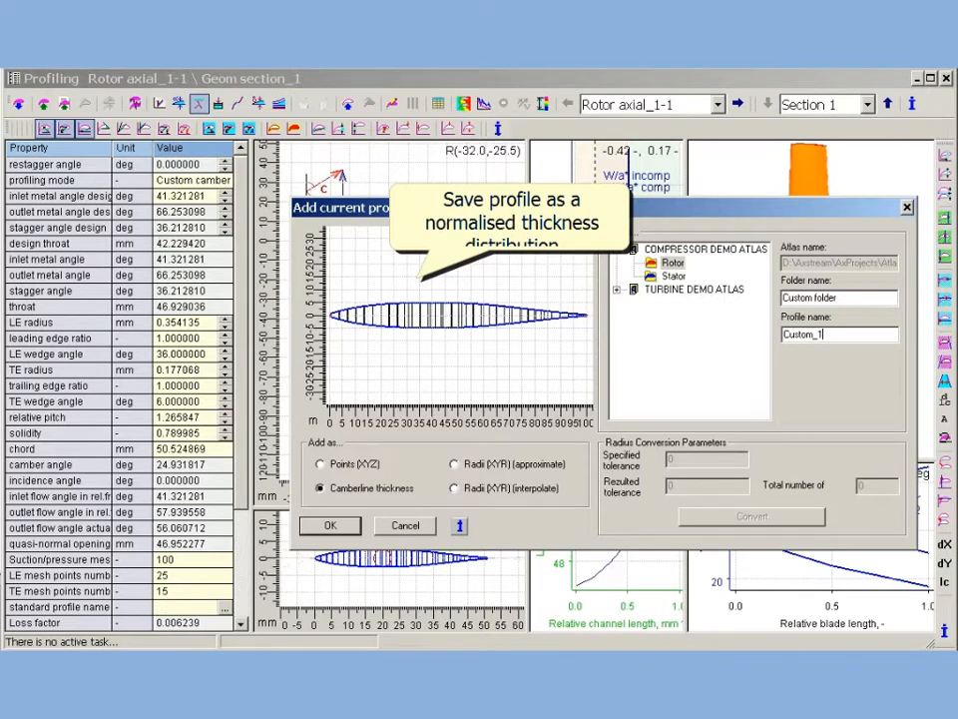
Step: Add the current profile to the atlas as Demo_1 in the Custom-Demo rotor folder
left_click(319, 488)
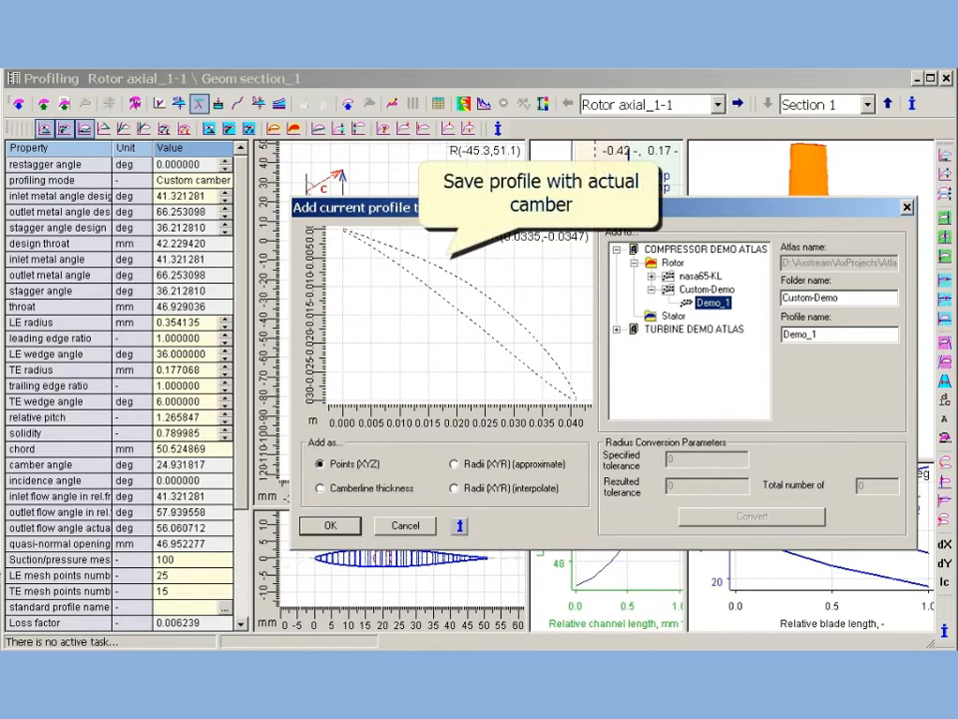
left_click(319, 487)
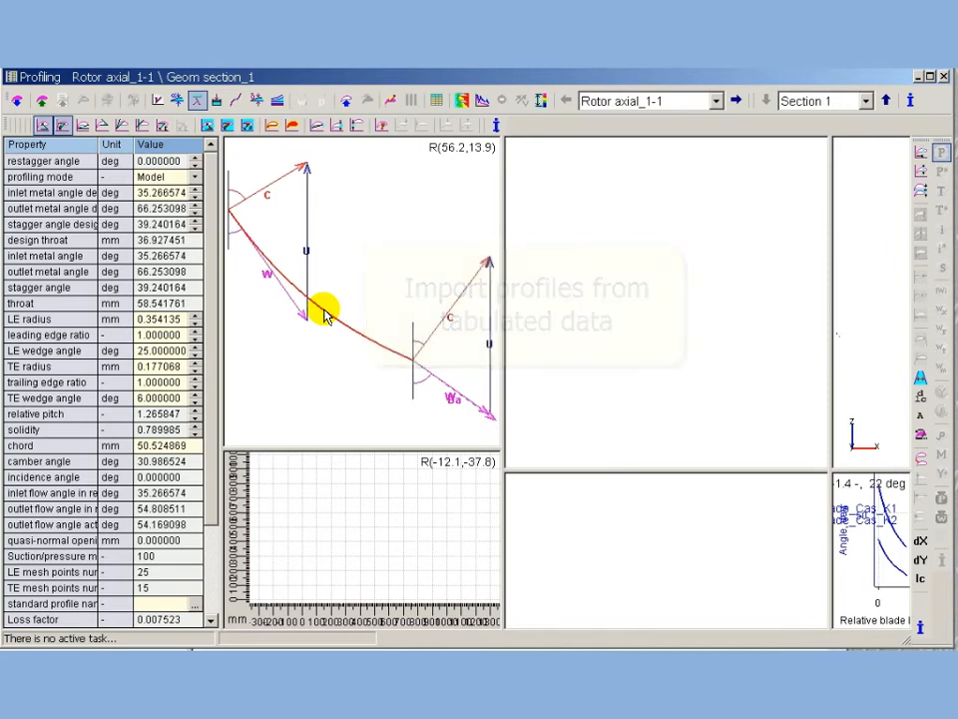
Step: Show the Imported points dialog with tabulated X/Y coordinates and the profile outline
left_click(430, 99)
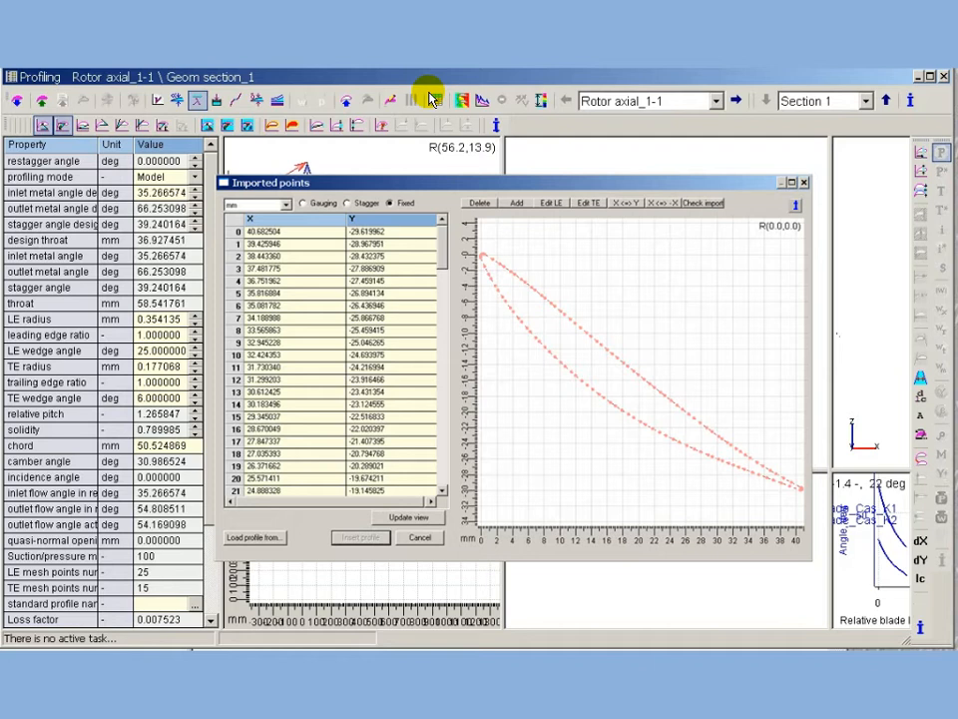
left_click(419, 537)
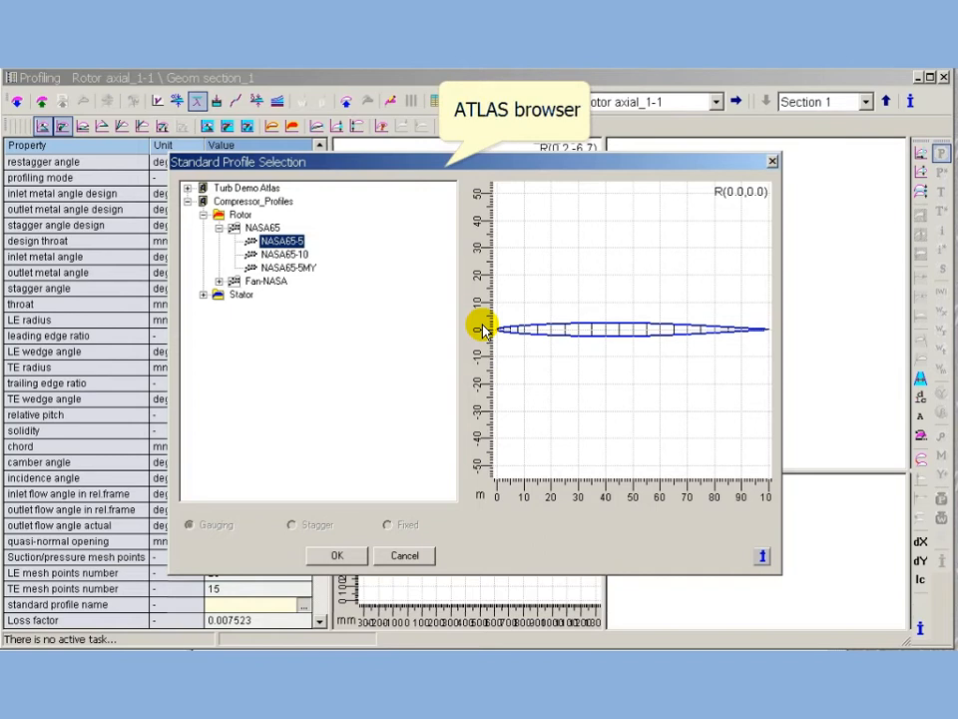
Step: Preview the NASA65-5 rotor profile in the Standard Profile Selection browser
left_click(337, 555)
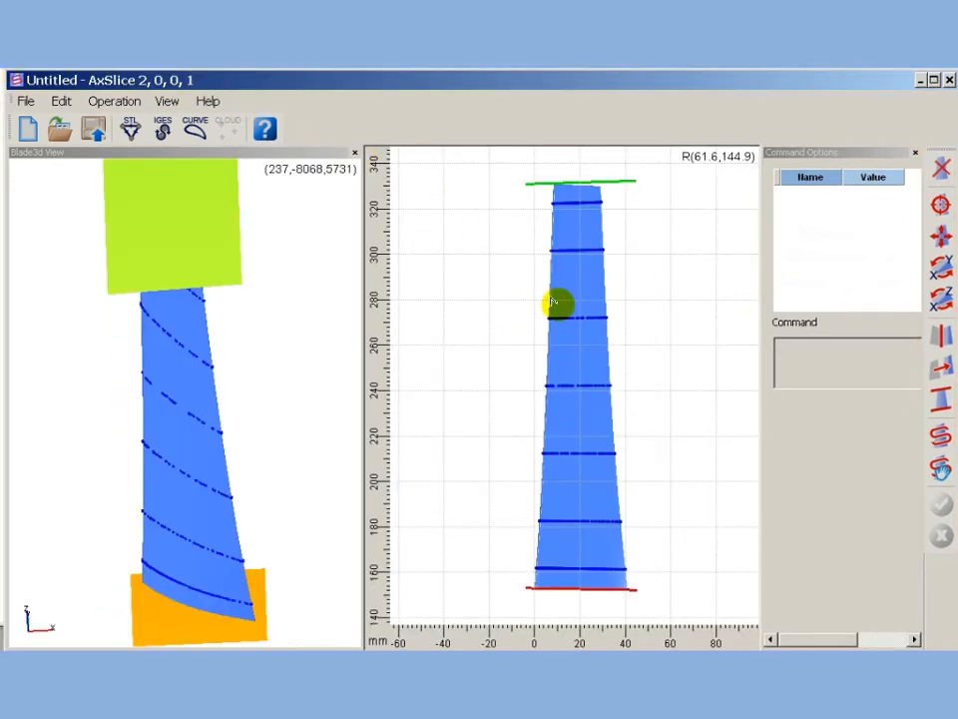
mouse_move(671, 602)
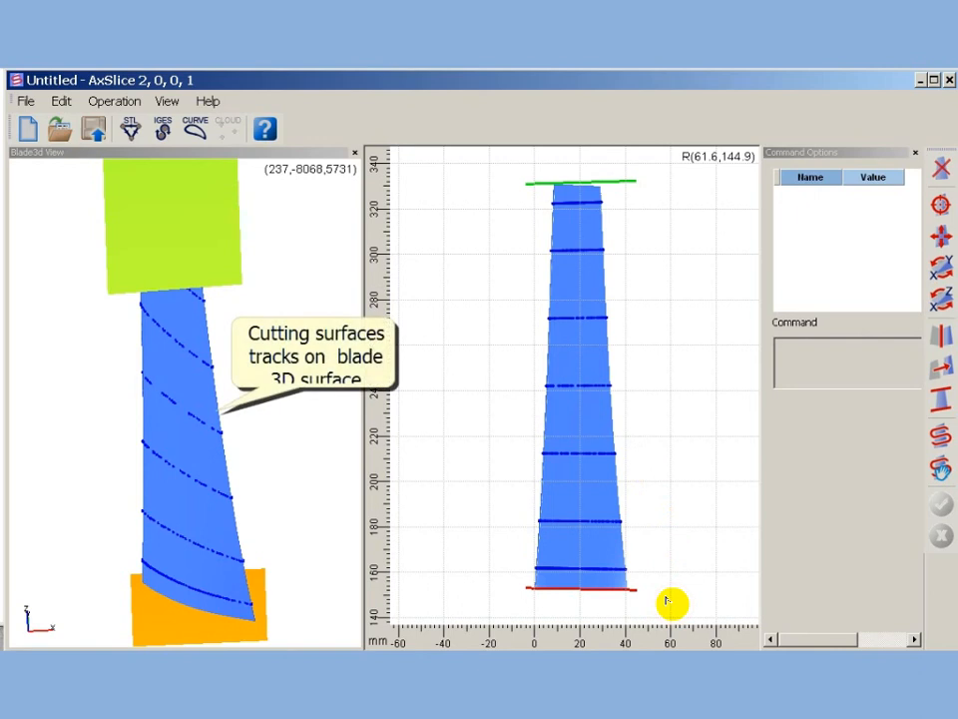